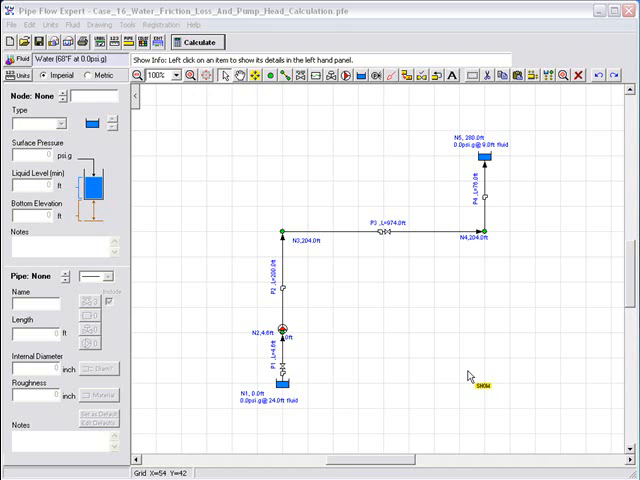
Step: Inspect tanks N1 and N5, with N5 at 9 ft level and 280 ft elevation
click(283, 385)
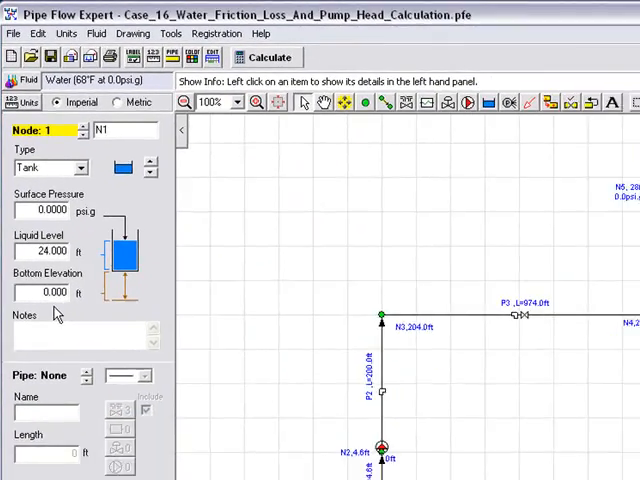
click(586, 192)
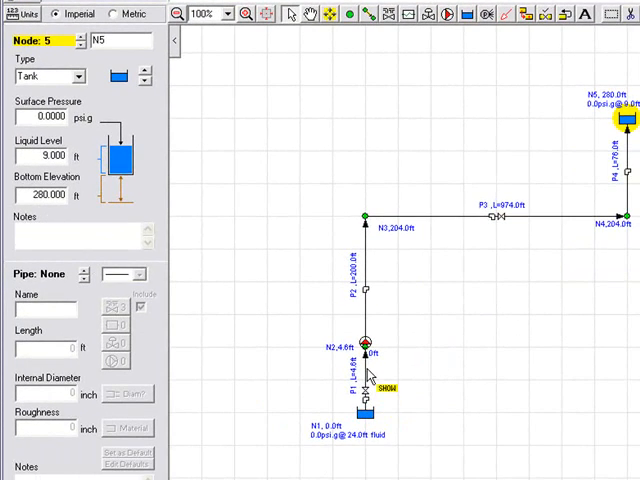
Step: Display pipe data from P1 onward, ending on P4 with its 76 ft length
click(372, 390)
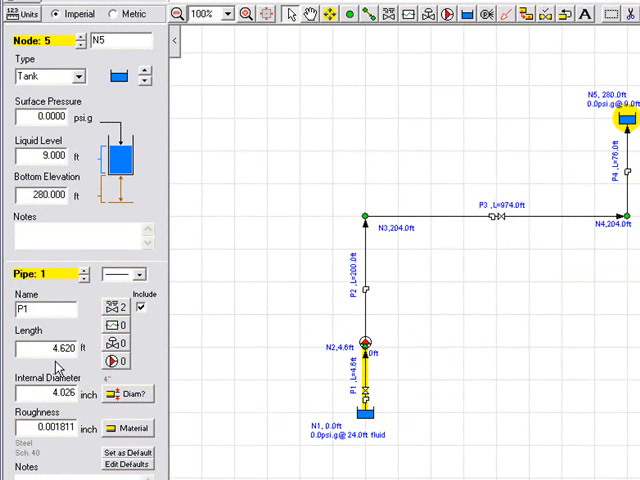
mouse_move(72, 368)
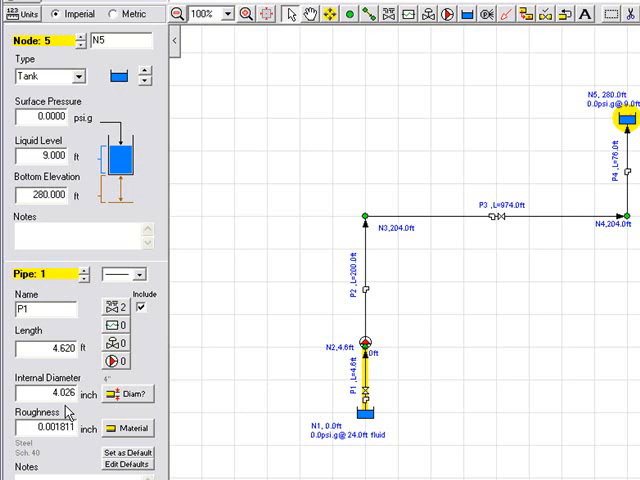
mouse_move(52, 460)
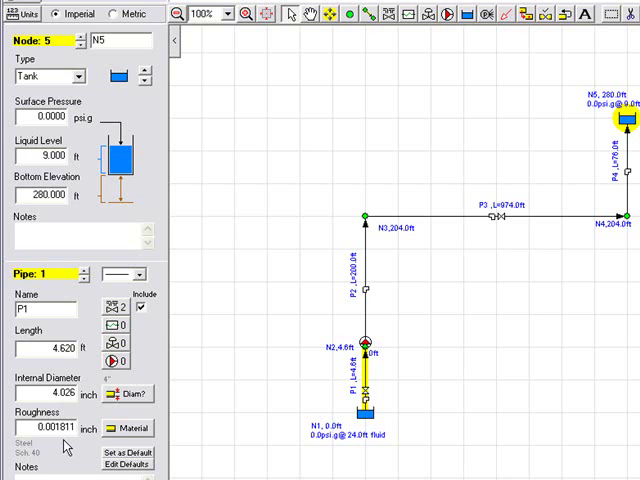
mouse_move(240, 417)
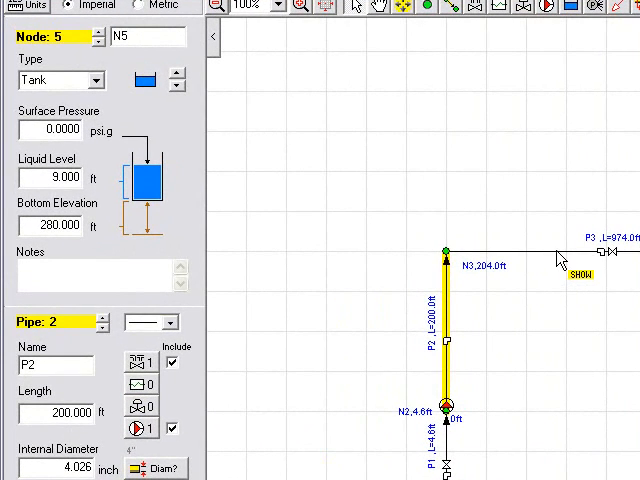
click(540, 252)
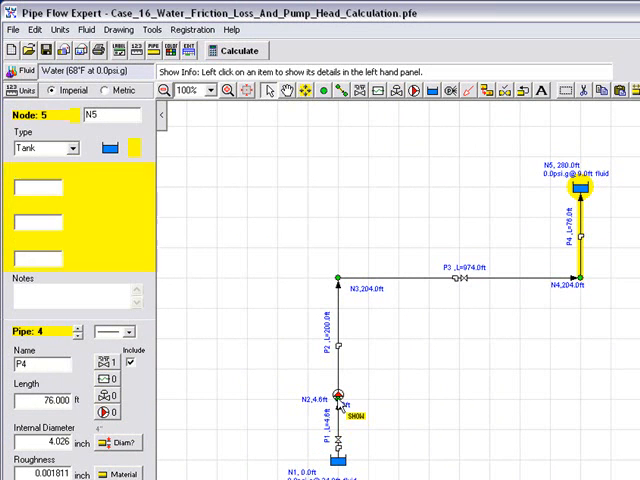
Step: Read the elevations of join nodes N2, N3 and N4 on the diagram
click(338, 393)
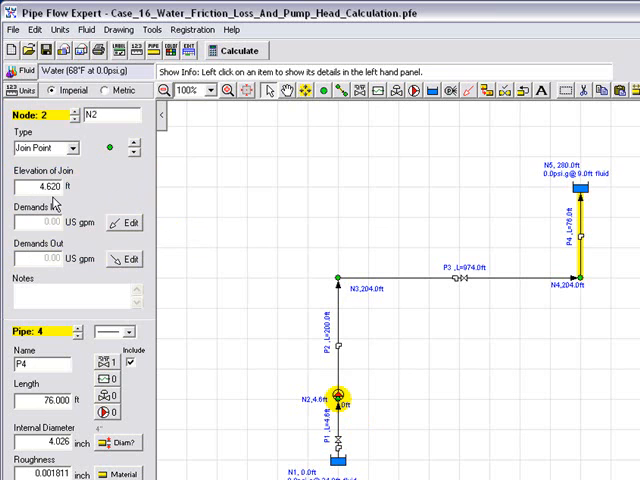
click(338, 278)
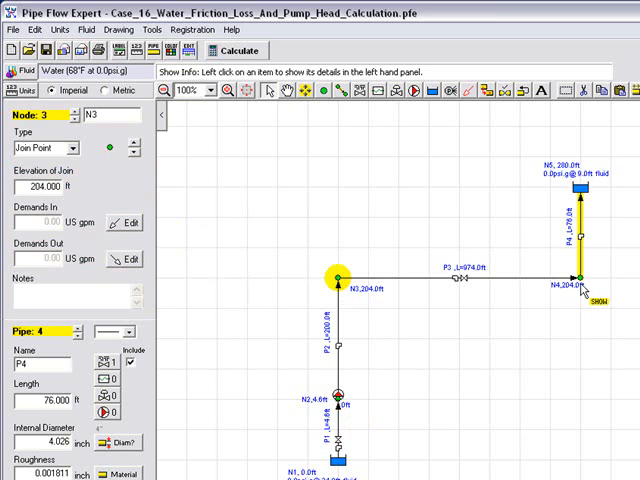
click(577, 277)
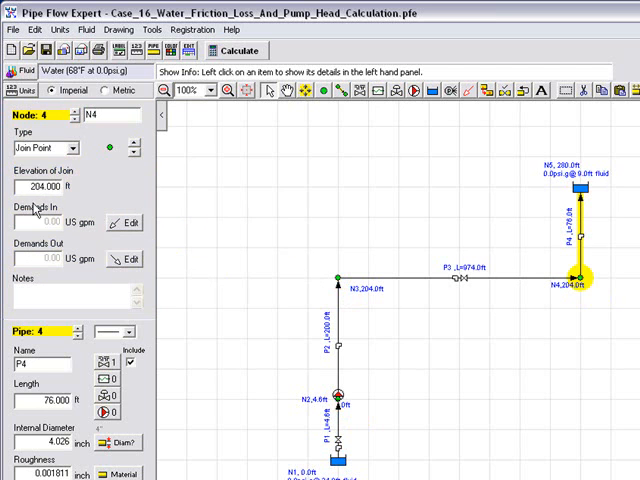
mouse_move(278, 223)
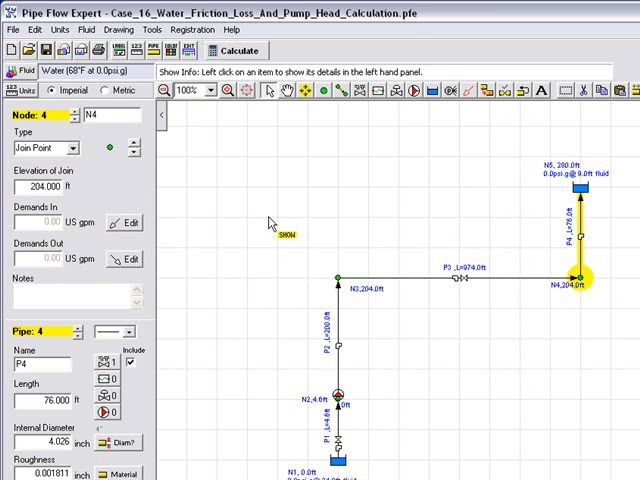
click(575, 190)
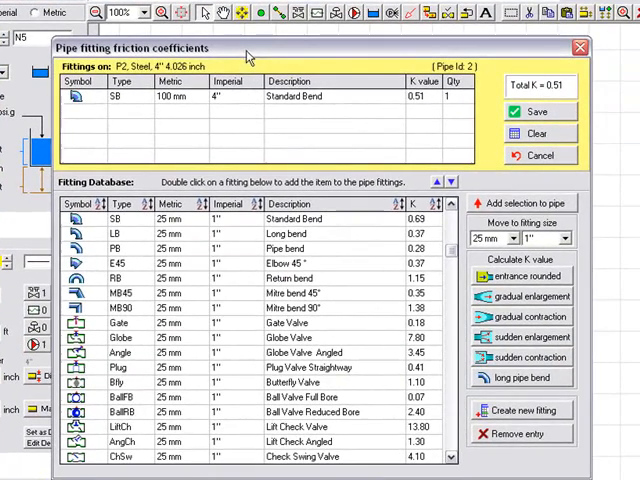
mouse_move(222, 120)
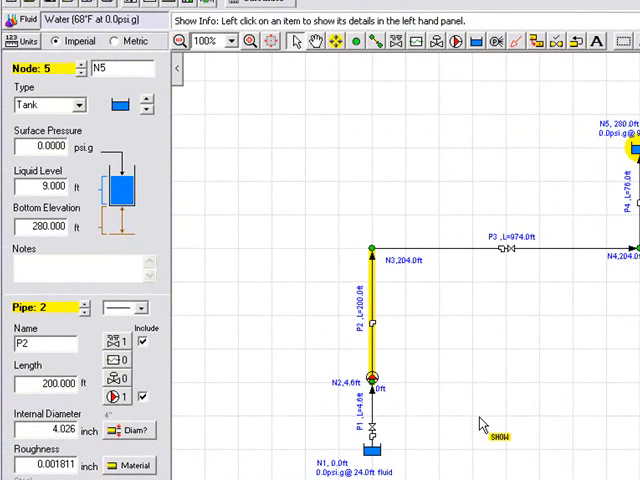
mouse_move(478, 415)
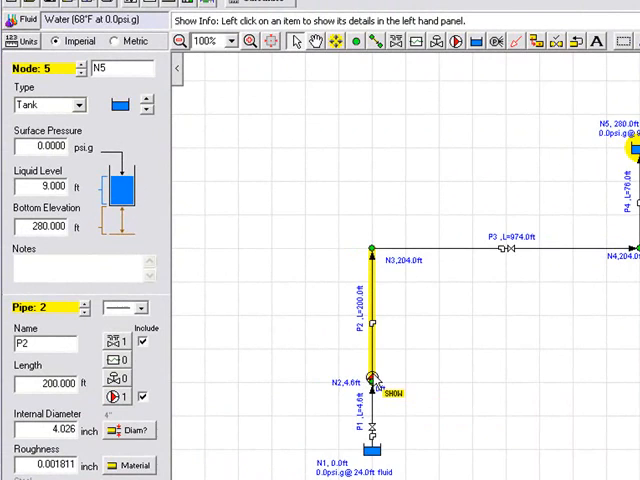
Step: Verify P2's pump holds a fixed 200 US gpm flow and exit without saving
double_click(374, 378)
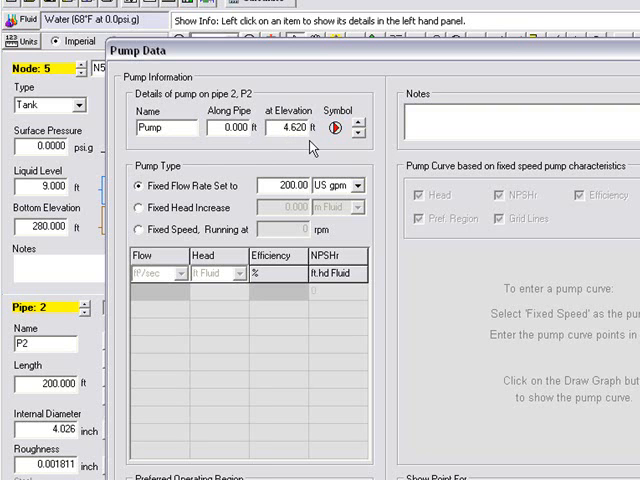
mouse_move(209, 177)
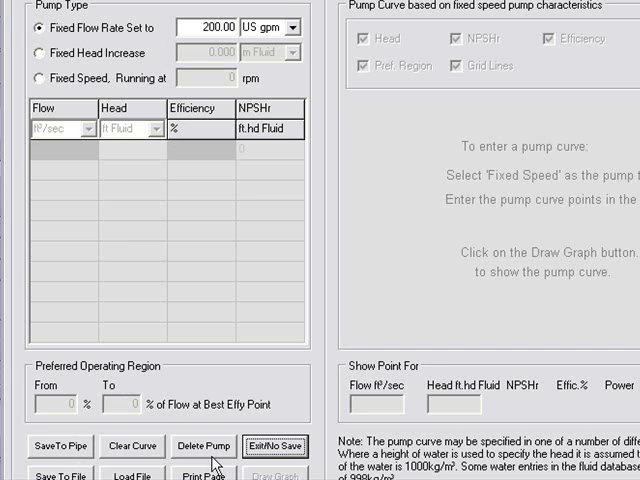
click(275, 446)
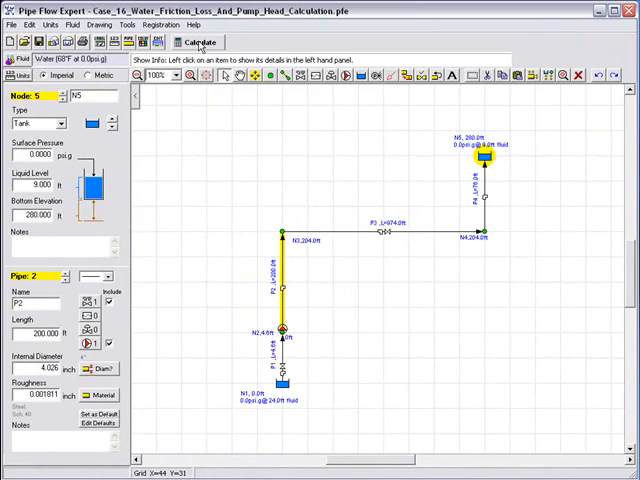
Step: Calculate the network and read the Results Log down to the 295.27 ft.hd pump head
click(197, 42)
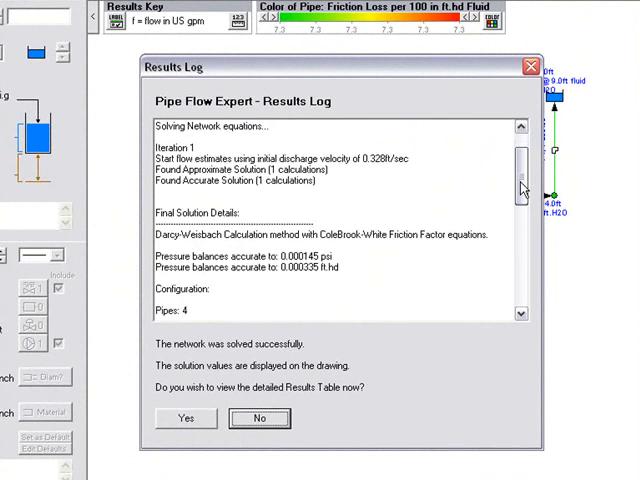
scroll(down, 3)
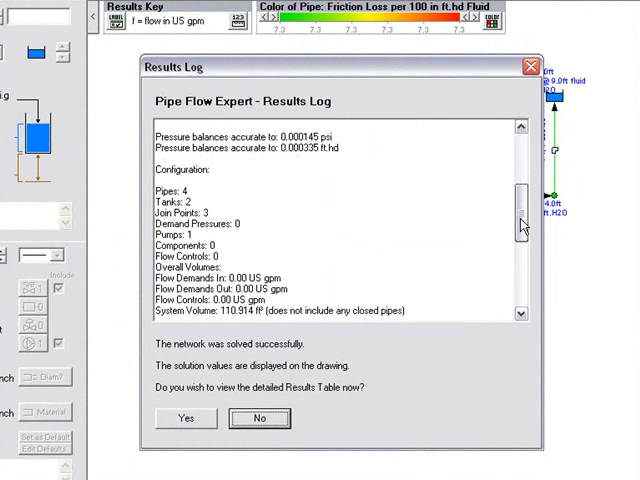
scroll(down, 3)
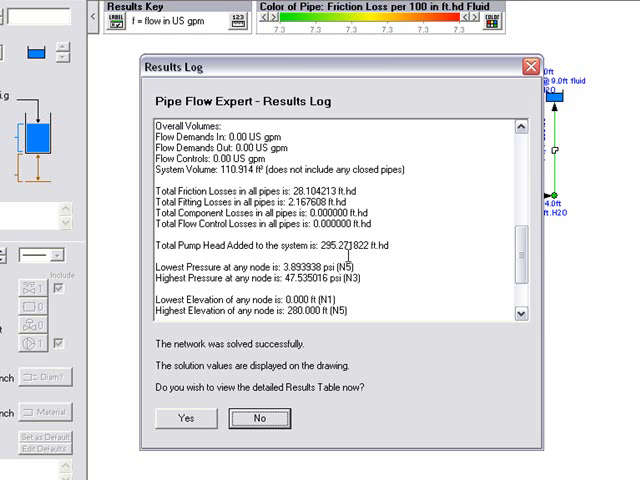
scroll(down, 3)
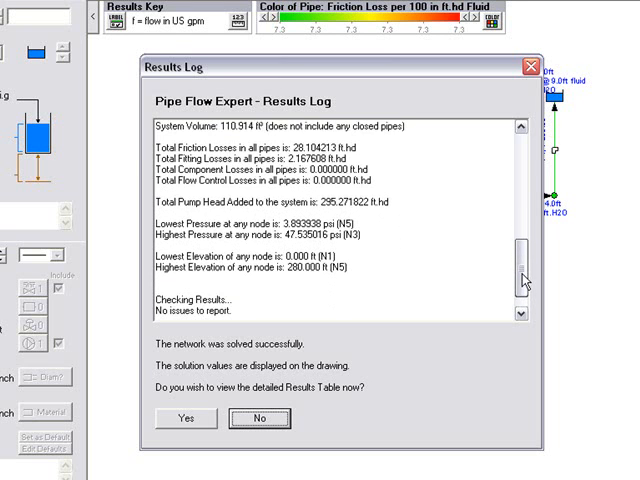
scroll(down, 3)
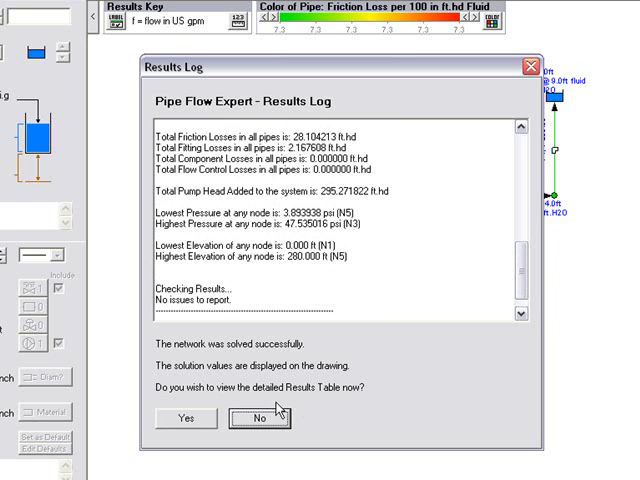
mouse_move(379, 404)
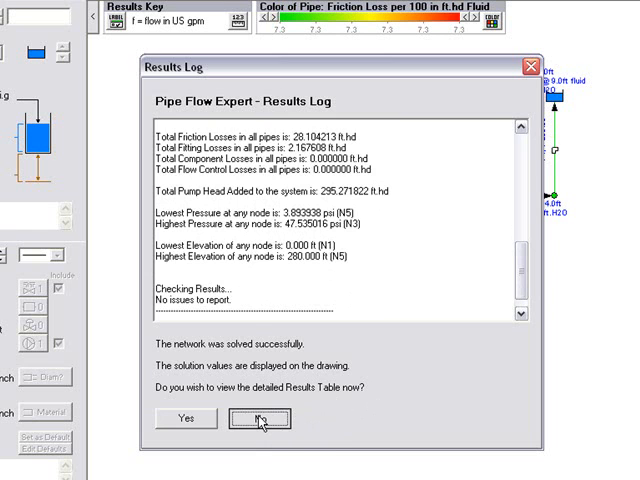
Step: Dismiss the results log and inspect solved values, e.g. N3 at 109.65 ft.H2O
click(259, 418)
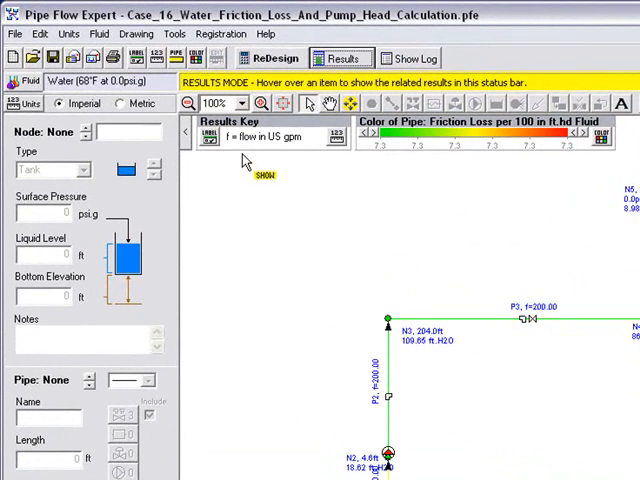
mouse_move(235, 150)
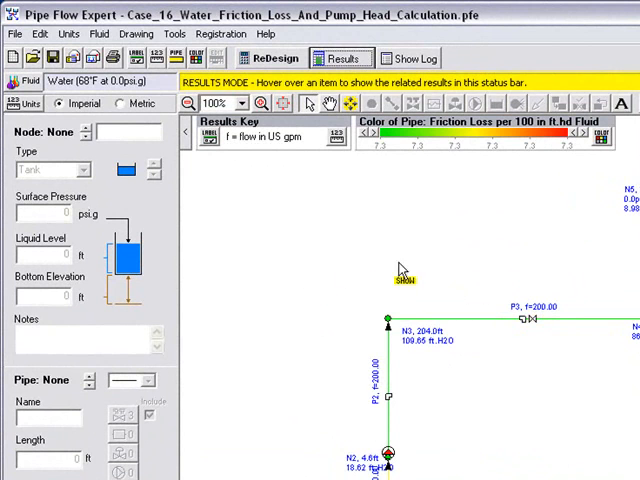
click(545, 320)
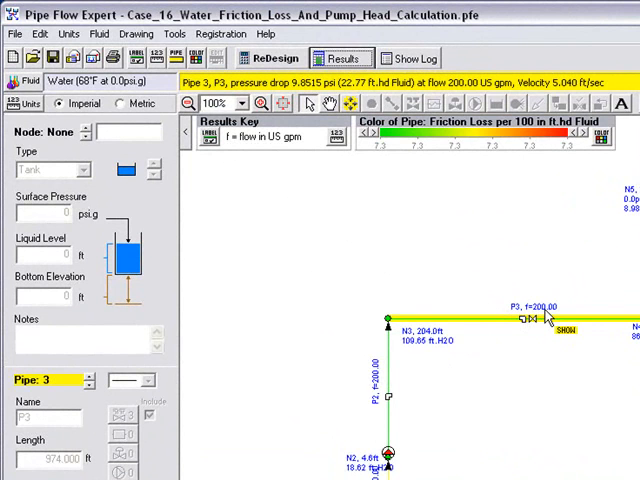
mouse_move(543, 335)
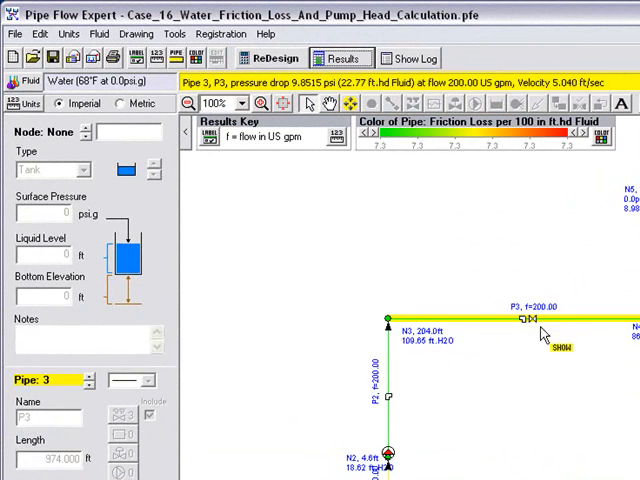
click(385, 455)
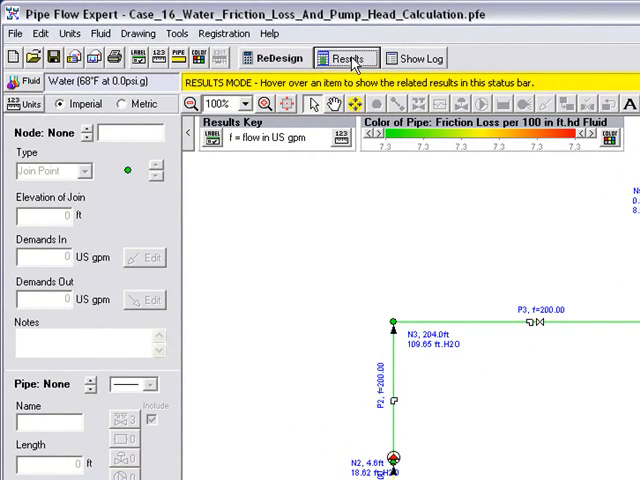
click(345, 57)
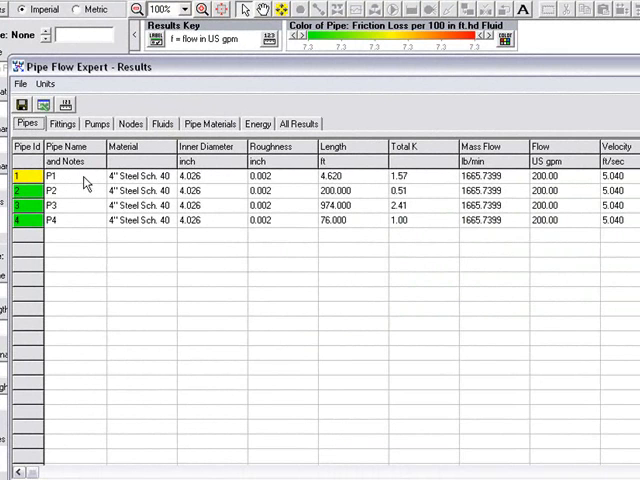
mouse_move(210, 188)
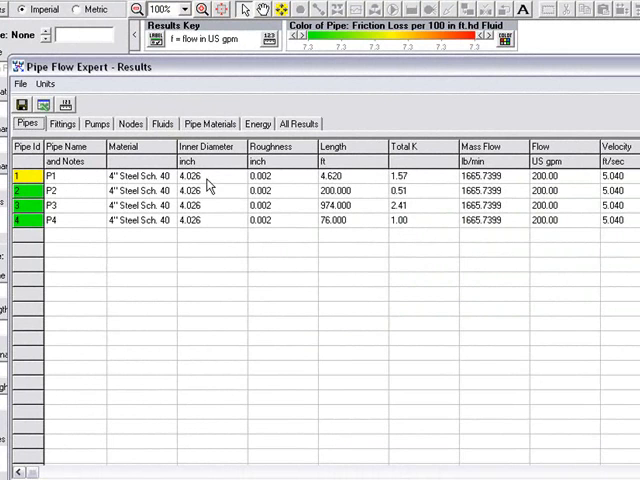
mouse_move(350, 190)
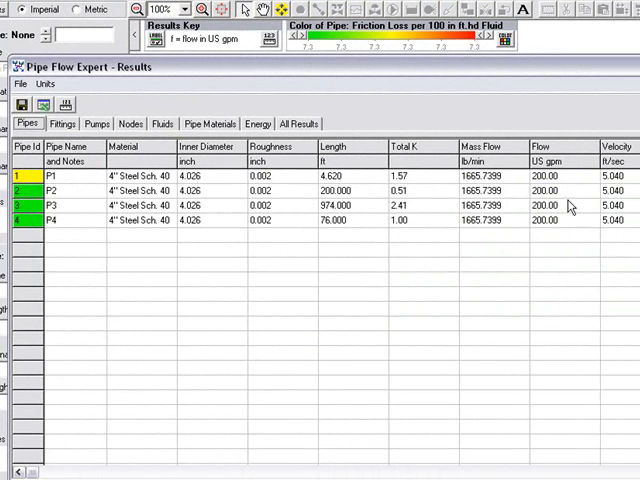
mouse_move(575, 222)
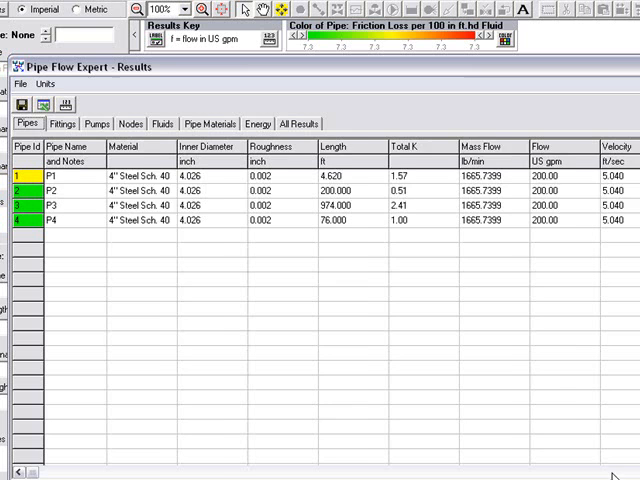
scroll(right, 3)
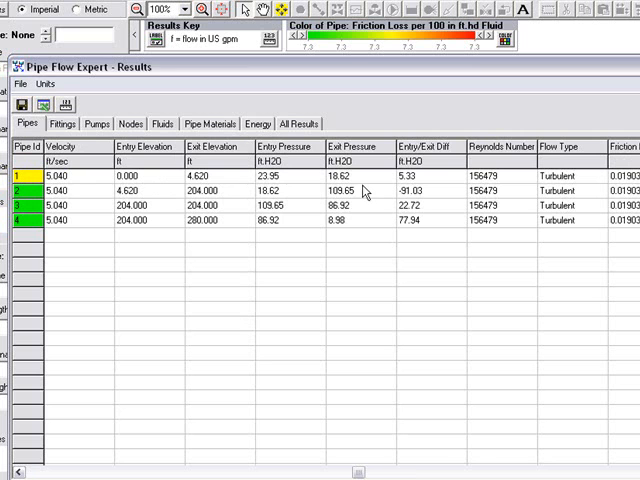
mouse_move(429, 192)
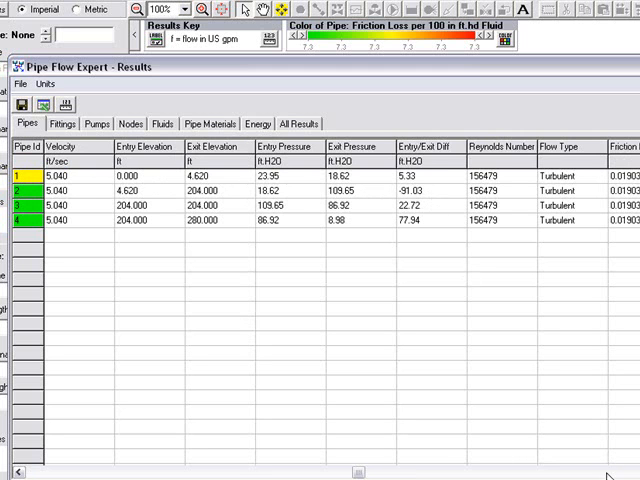
scroll(right, 3)
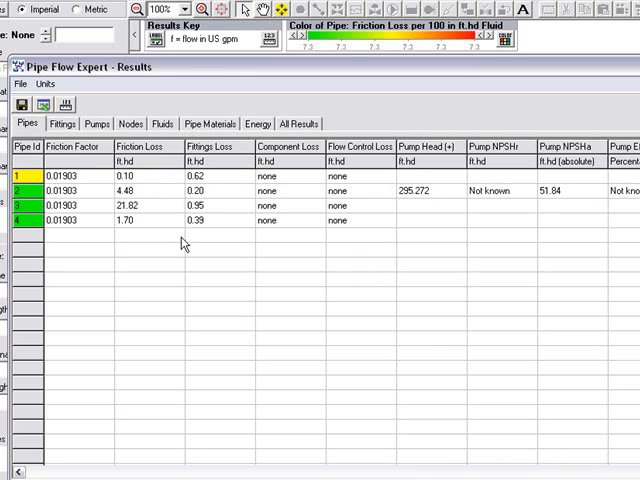
mouse_move(155, 197)
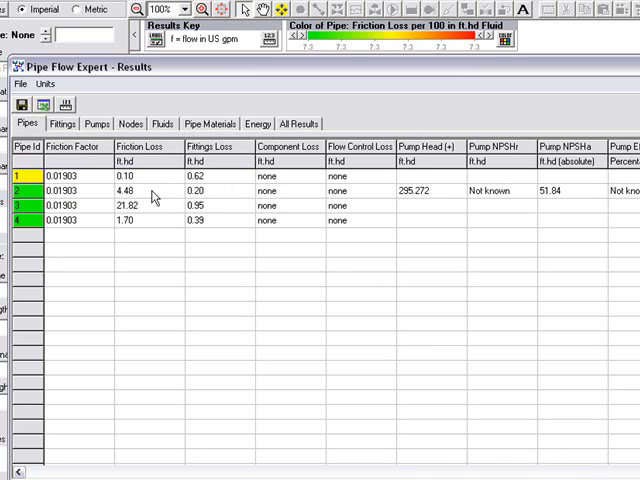
mouse_move(375, 203)
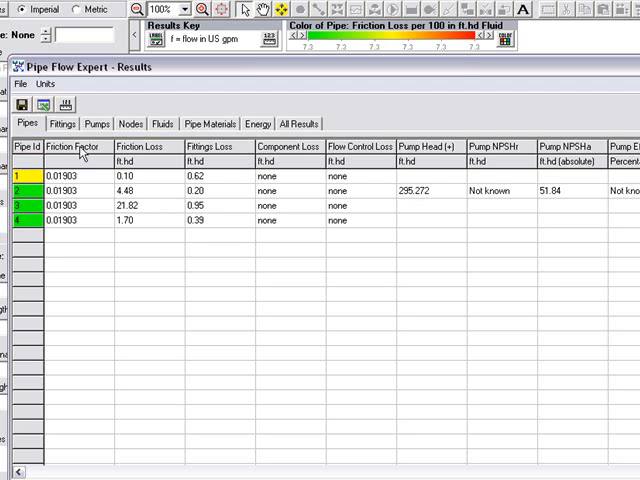
Step: Step through Fittings, Pumps and Nodes results, selecting tank N5's liquid level
click(65, 123)
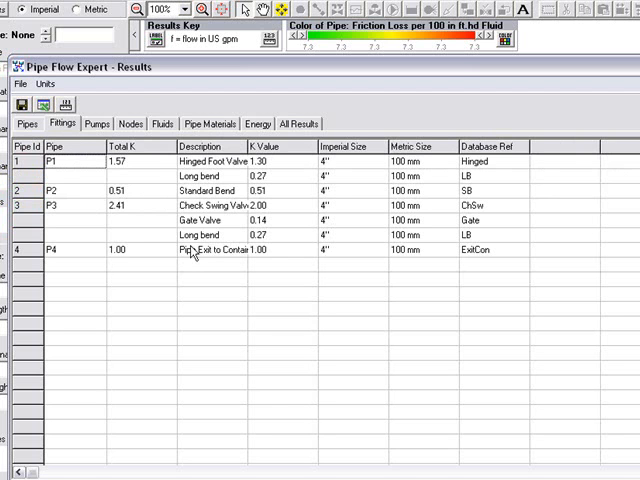
mouse_move(110, 135)
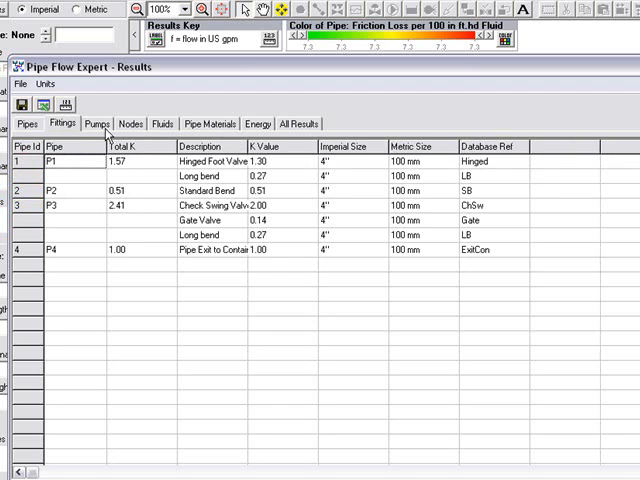
click(92, 123)
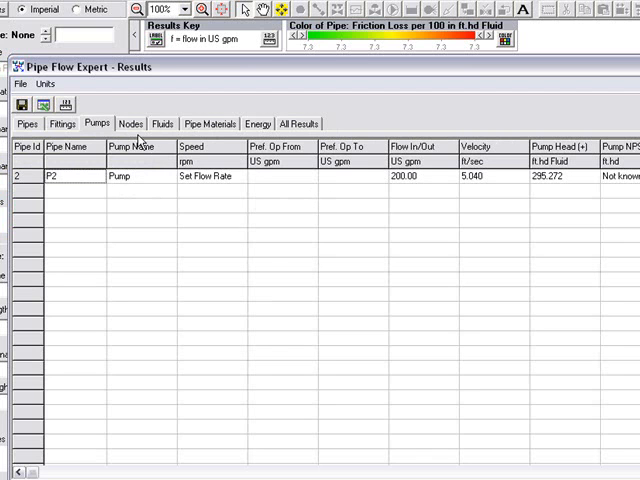
click(132, 123)
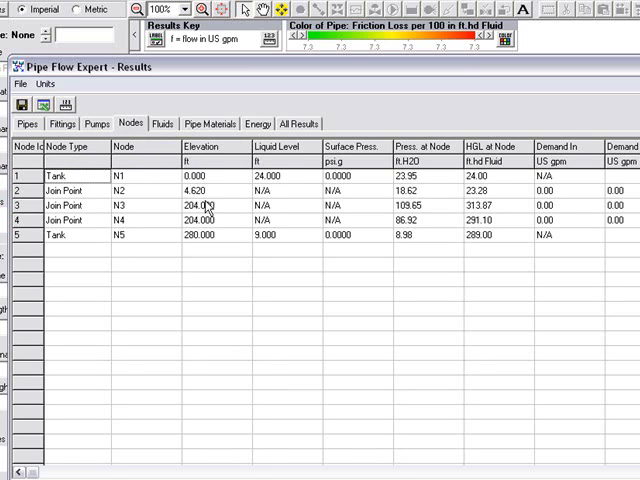
mouse_move(278, 186)
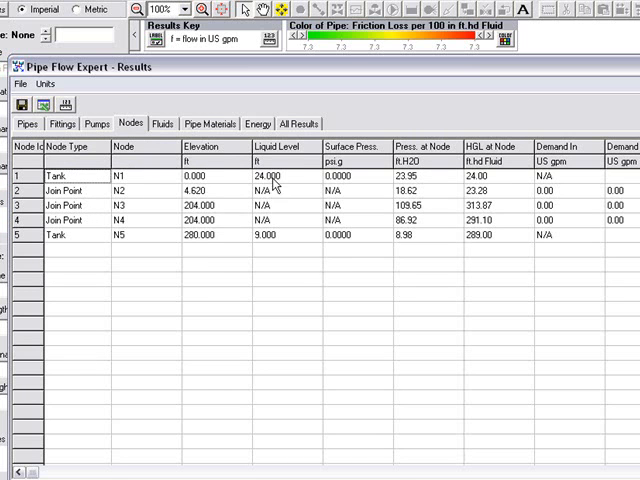
click(278, 237)
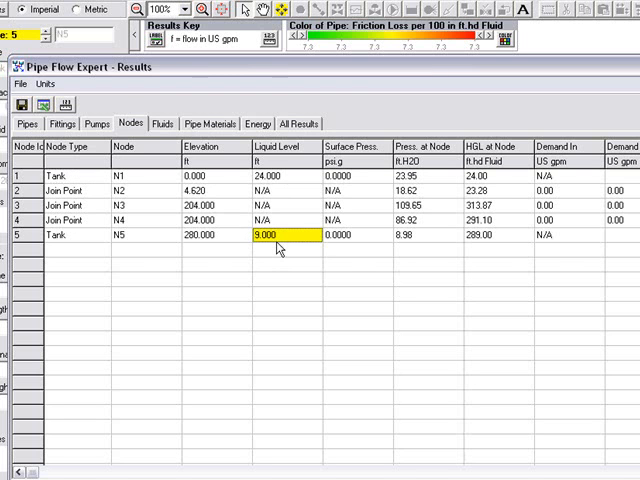
mouse_move(388, 185)
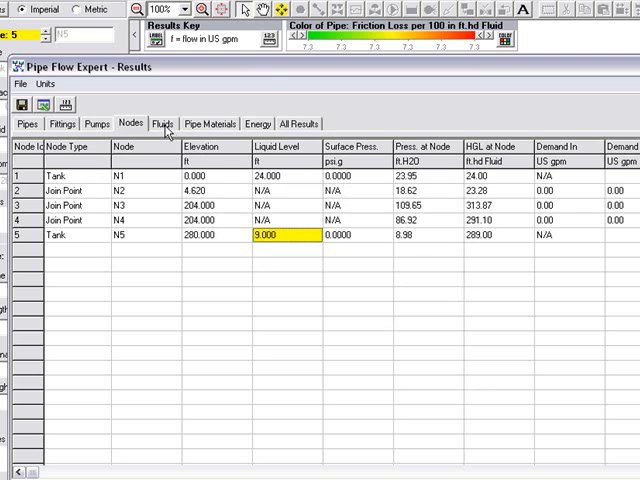
Step: View water properties, then steel Schedule 40 pipe materials at 4.026-inch bore
click(163, 123)
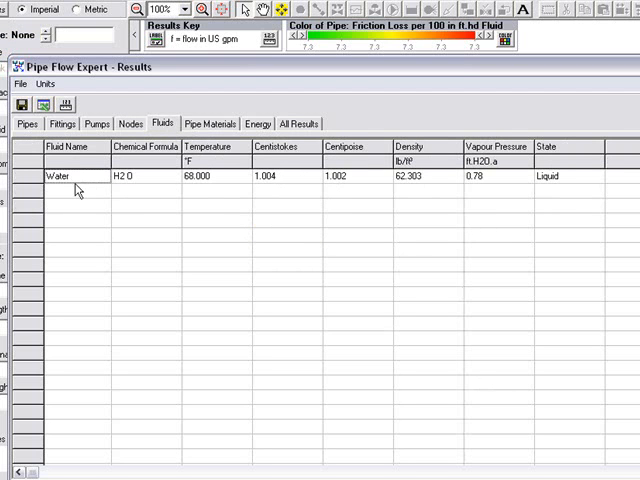
mouse_move(90, 186)
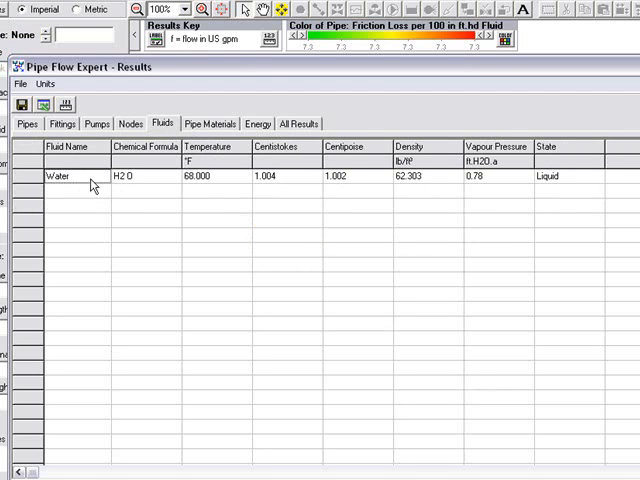
mouse_move(375, 196)
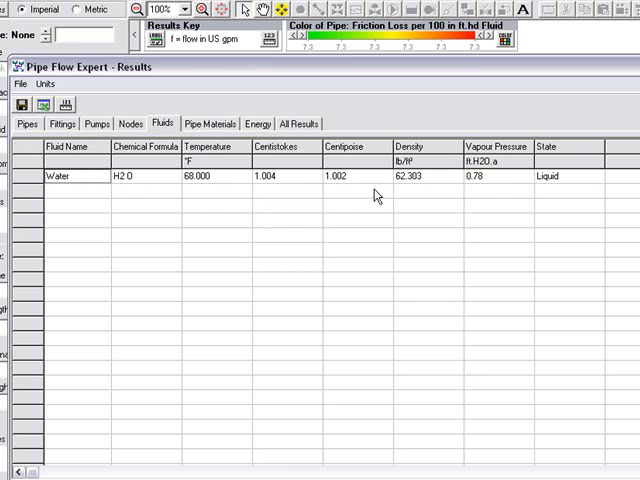
mouse_move(490, 195)
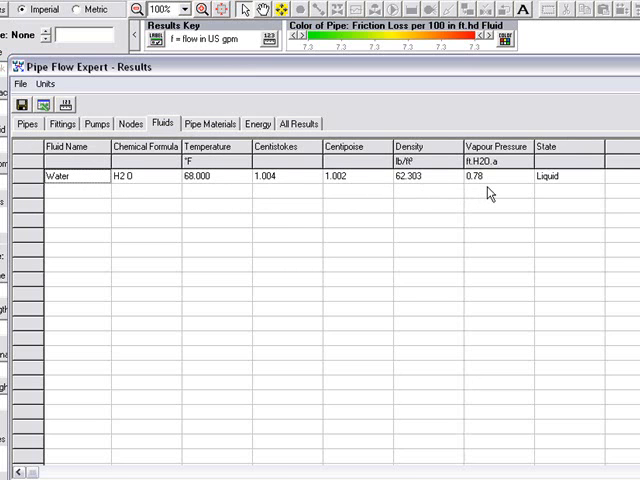
mouse_move(196, 193)
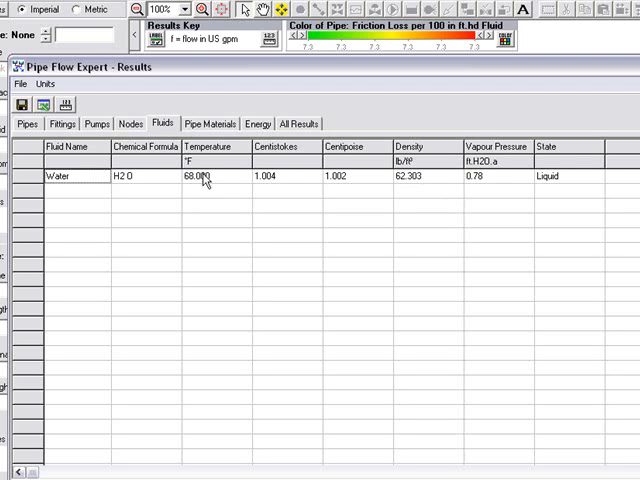
click(210, 124)
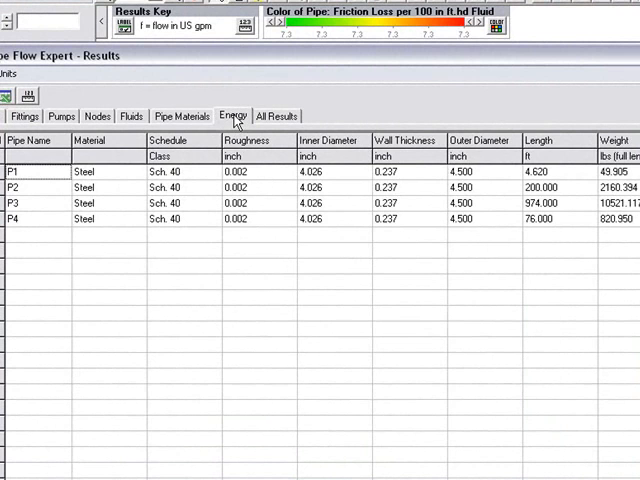
Step: Show Energy results in kilowatts, e.g. P3 subtotal loss 0.857067
click(232, 115)
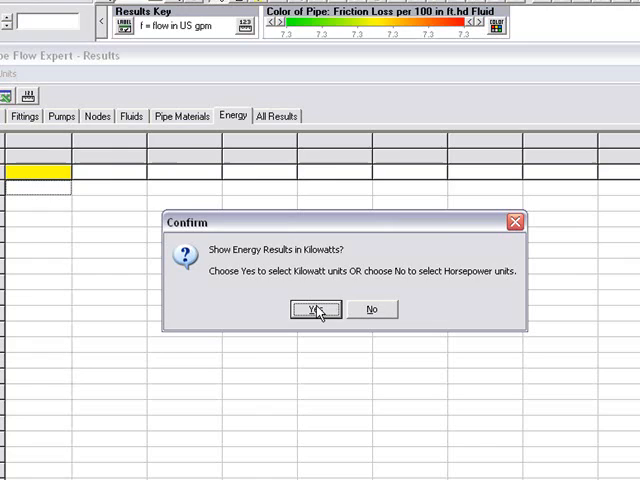
click(315, 309)
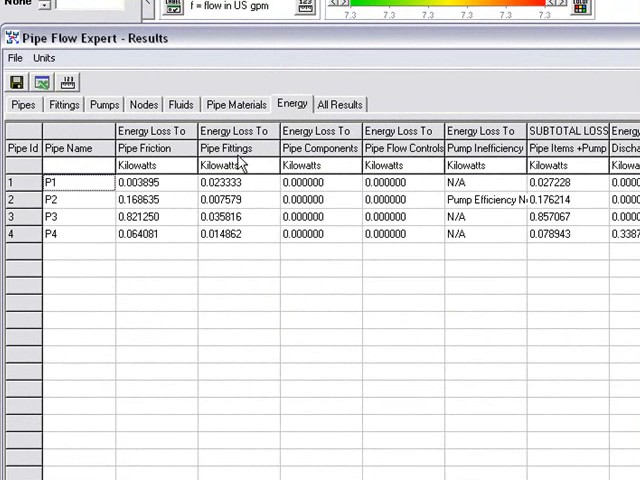
mouse_move(261, 249)
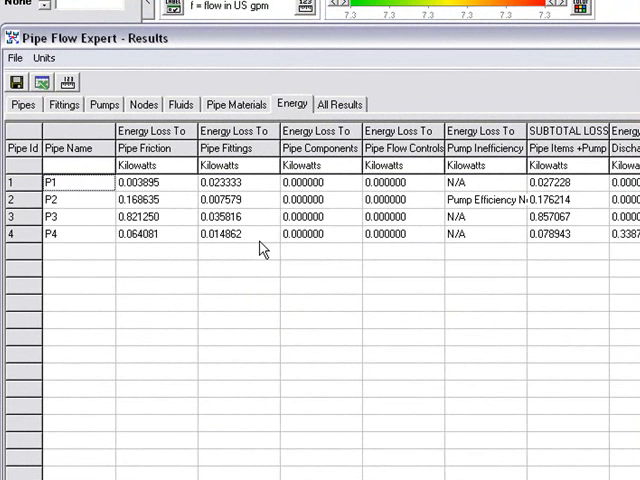
mouse_move(398, 234)
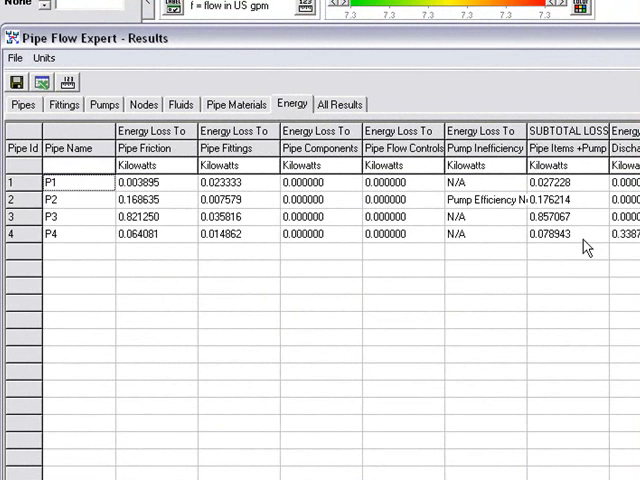
mouse_move(338, 110)
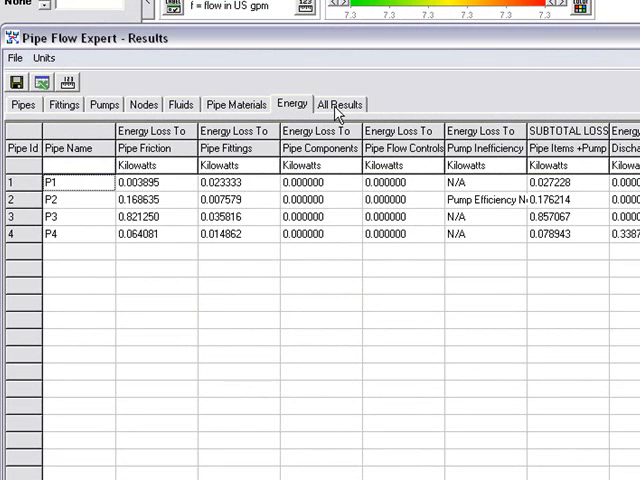
Step: Open All Results and scroll through the combined fluid, pipe, pump, node and energy values
click(339, 103)
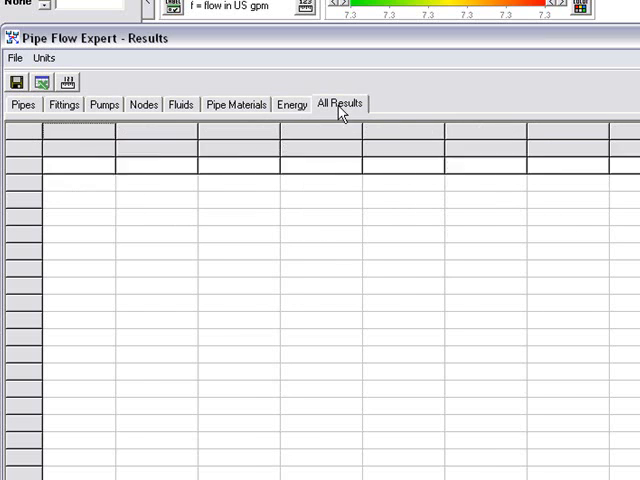
click(339, 103)
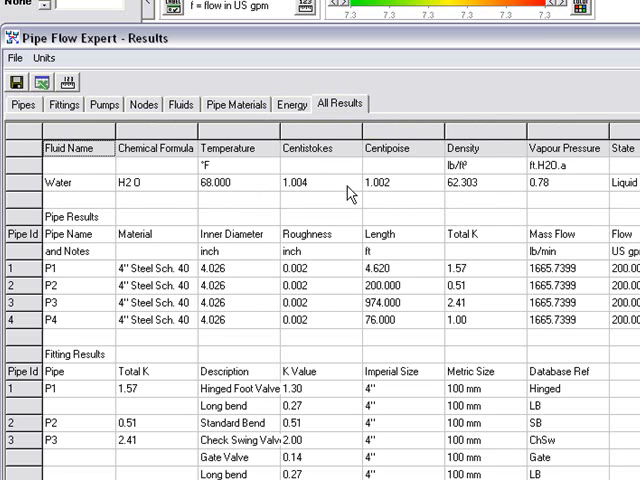
scroll(down, 3)
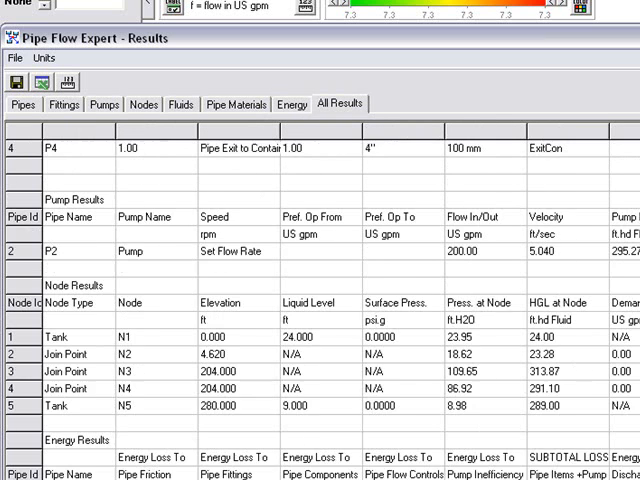
scroll(down, 3)
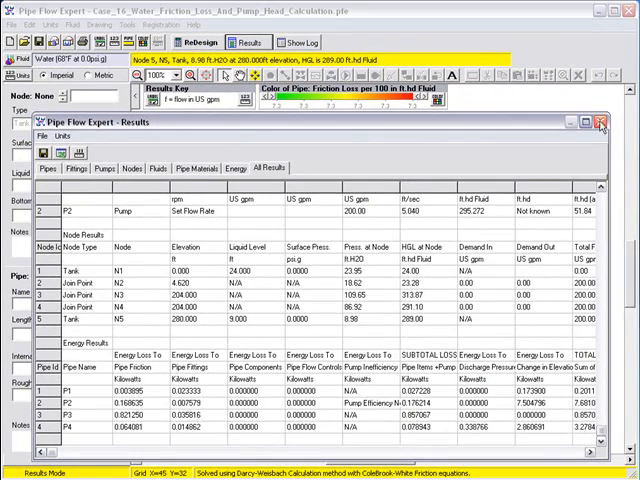
Step: Close the Results window, showing the solved diagram with node pressures and flows
click(607, 124)
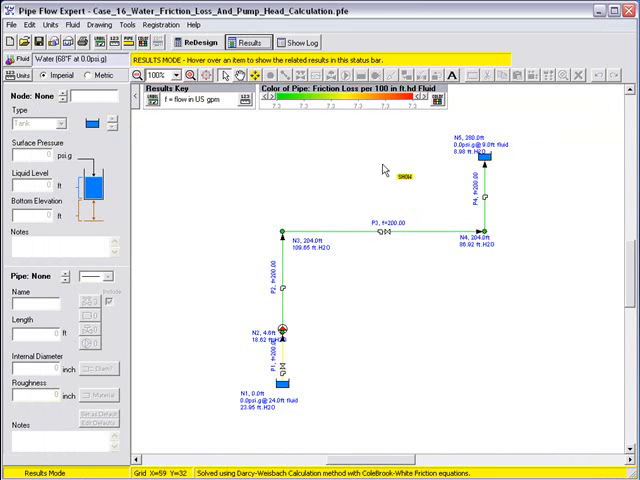
mouse_move(357, 338)
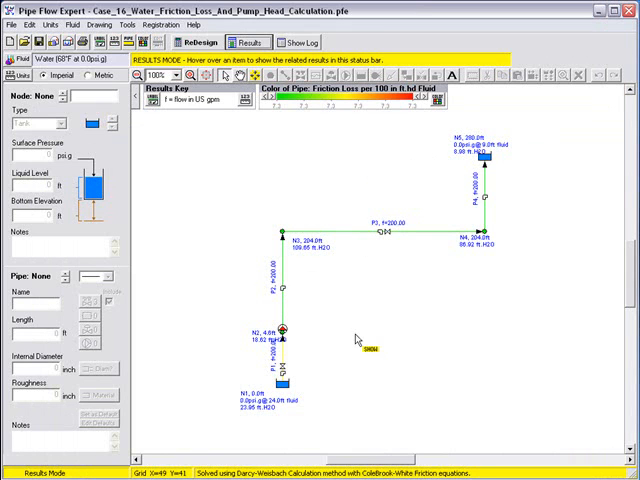
mouse_move(300, 398)
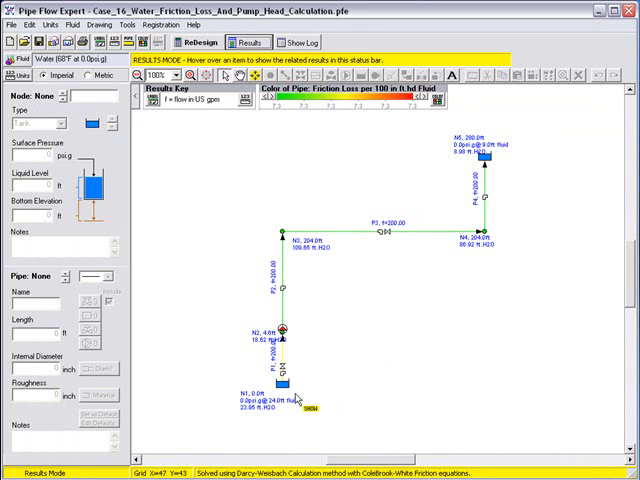